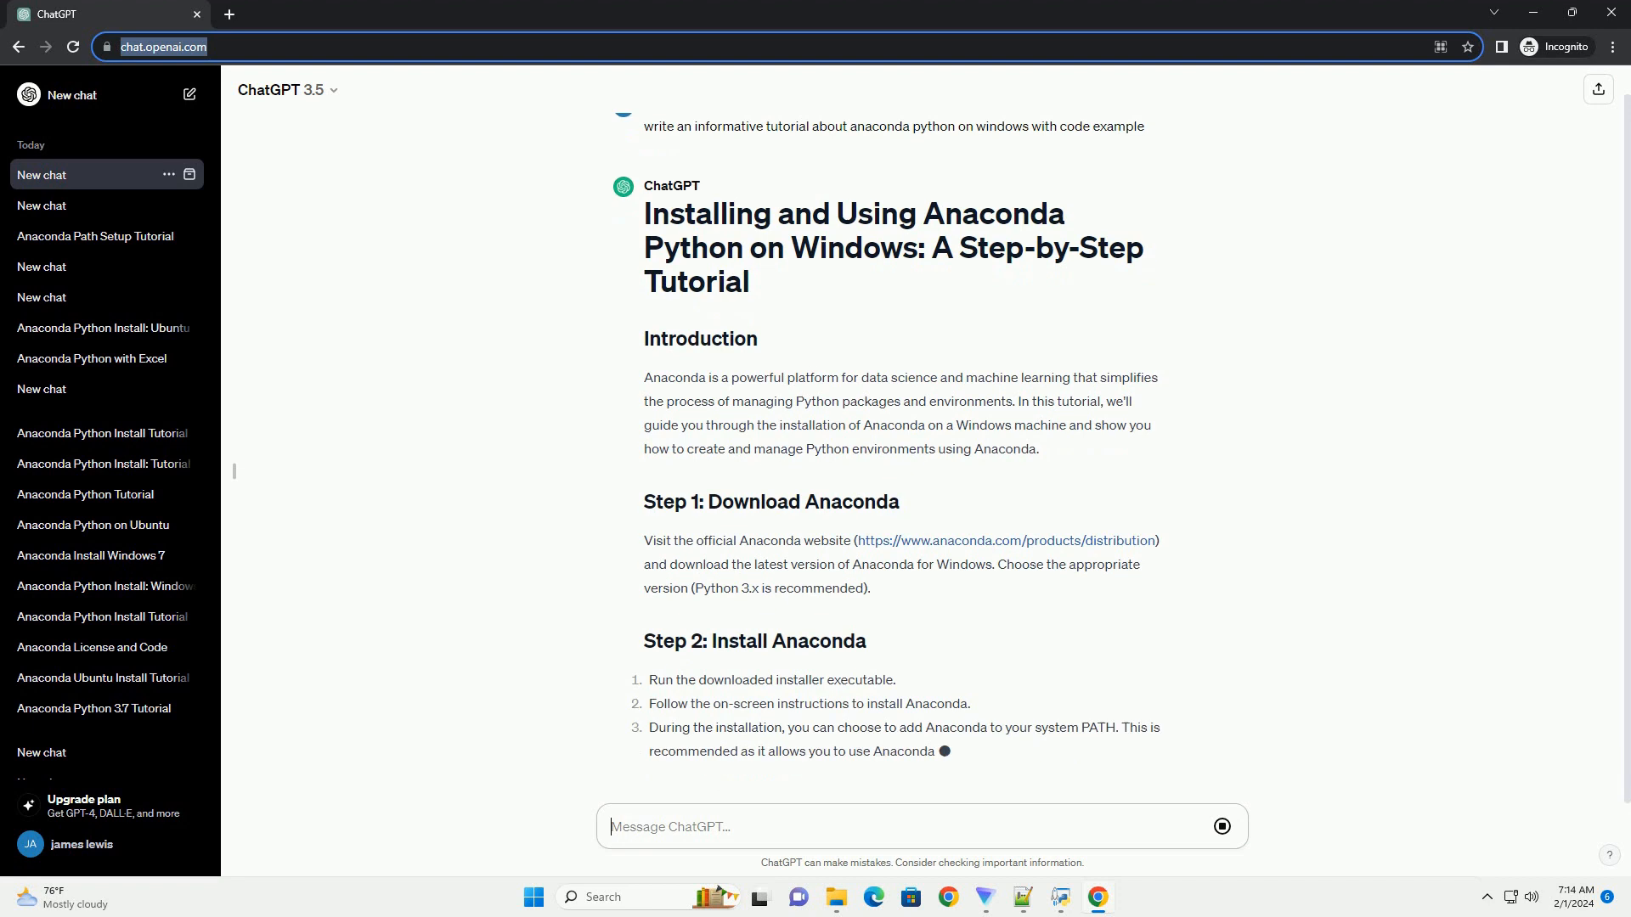
pyautogui.scroll(-3)
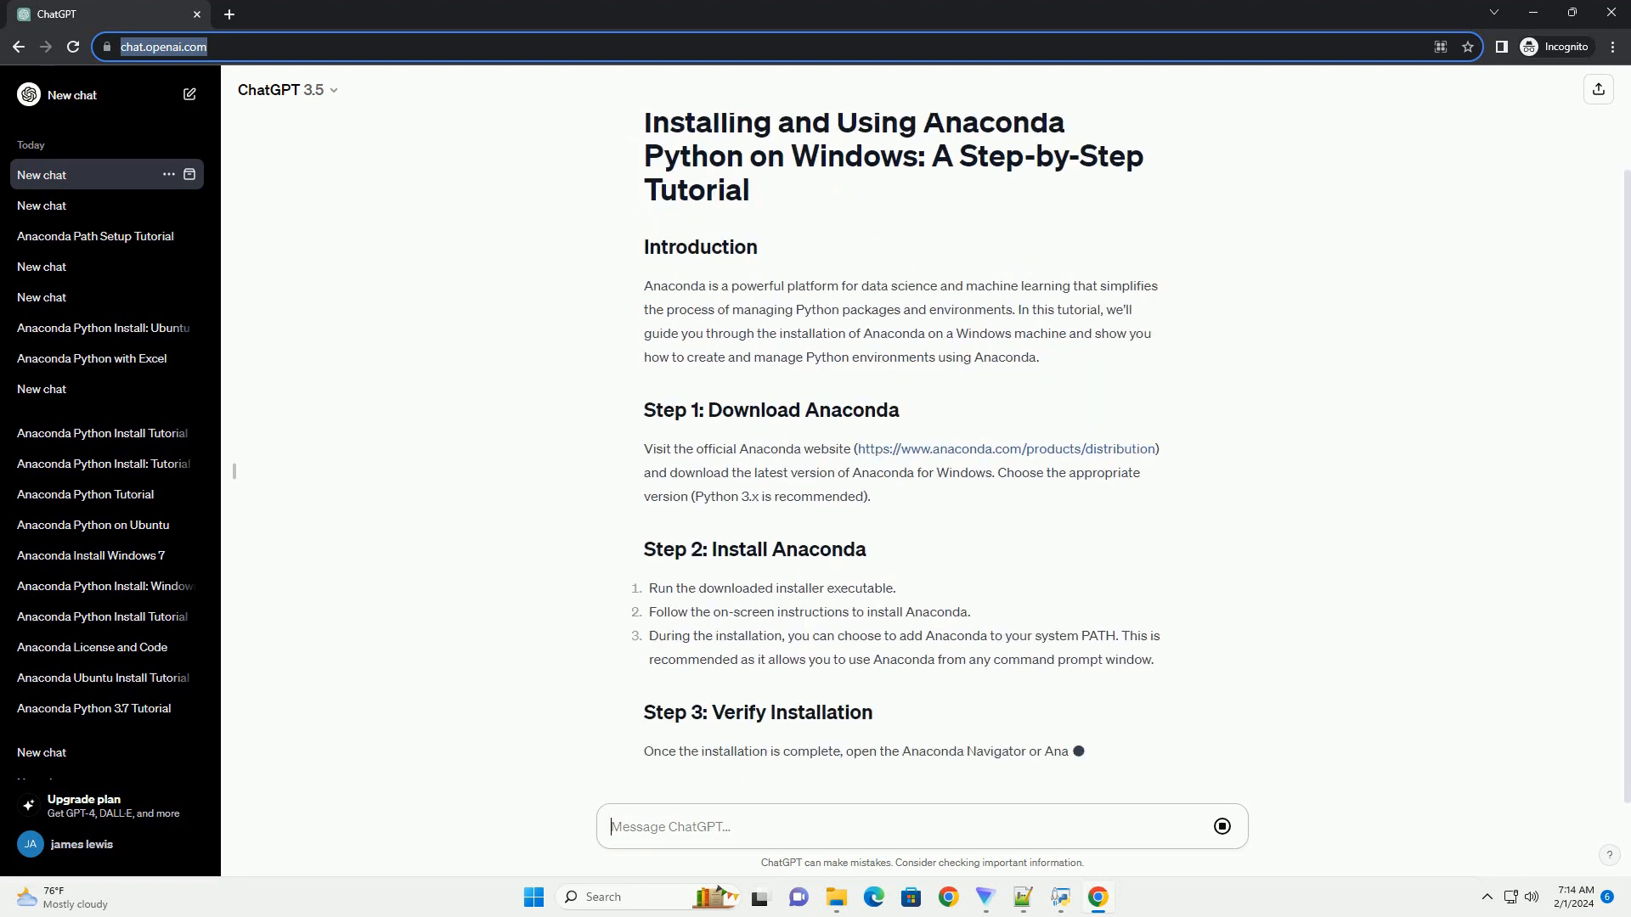
pyautogui.scroll(-3)
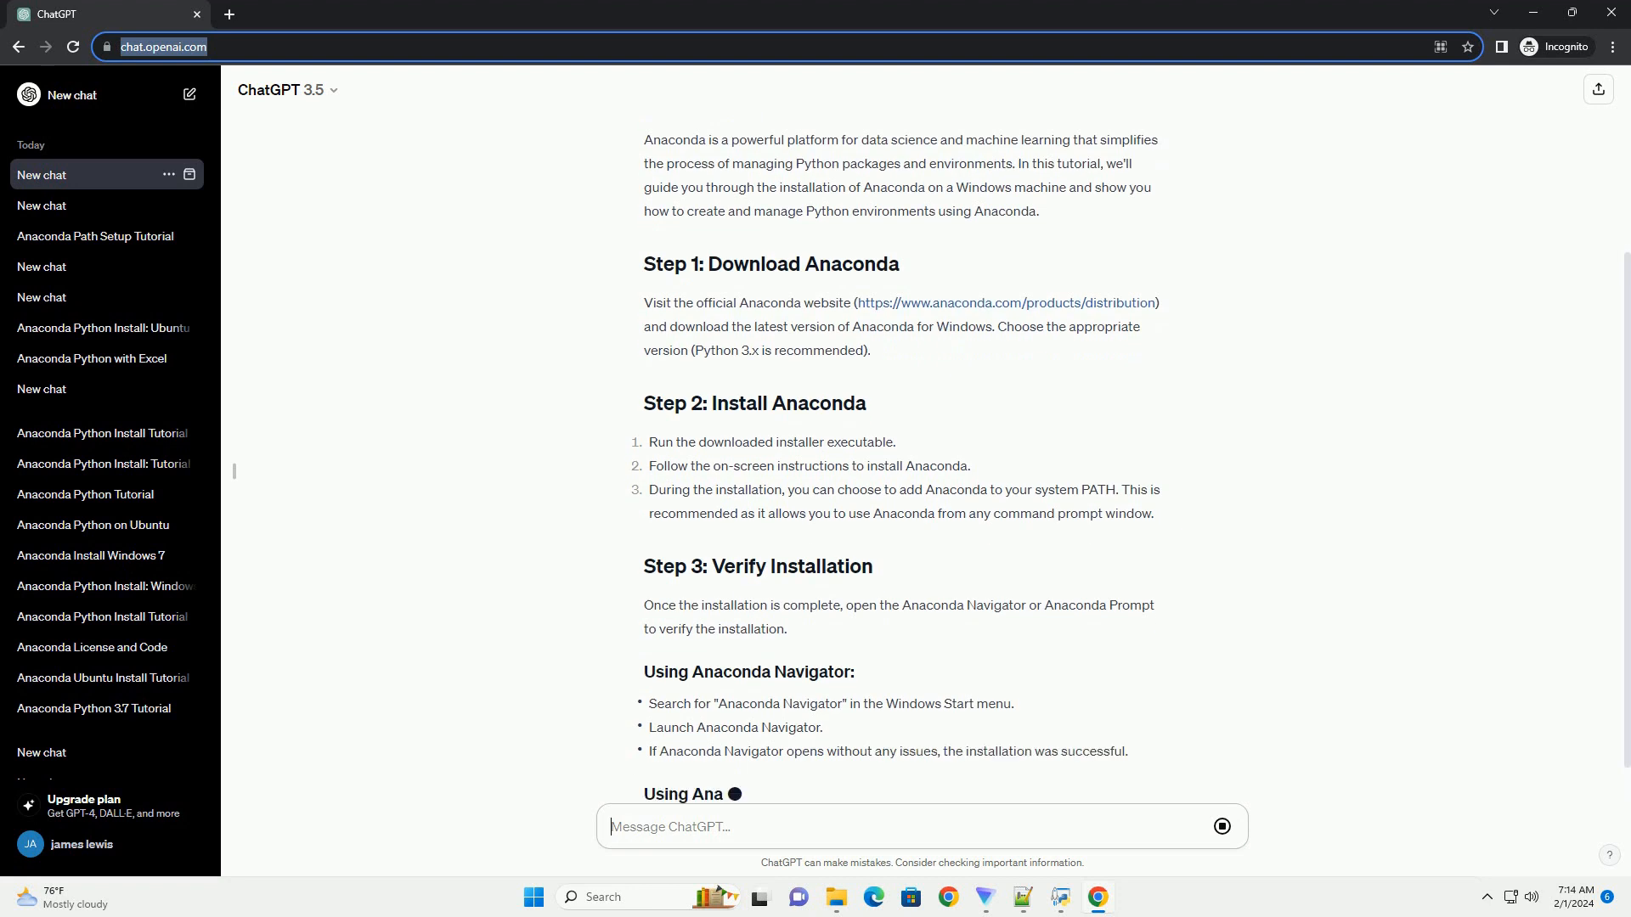
pyautogui.scroll(-3)
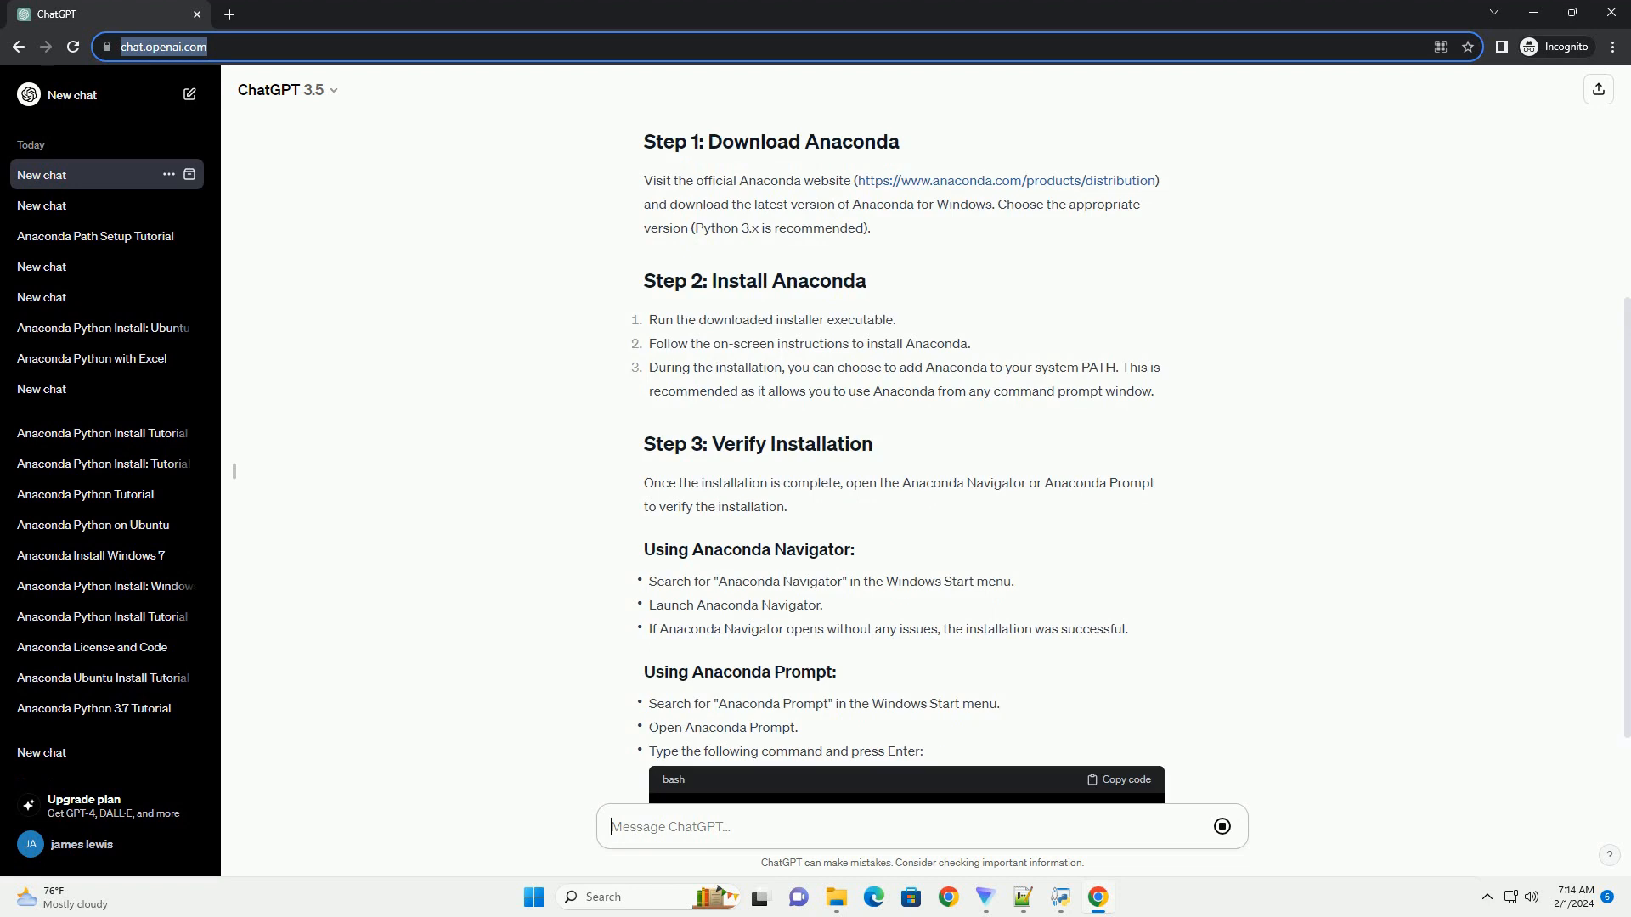
pyautogui.scroll(-3)
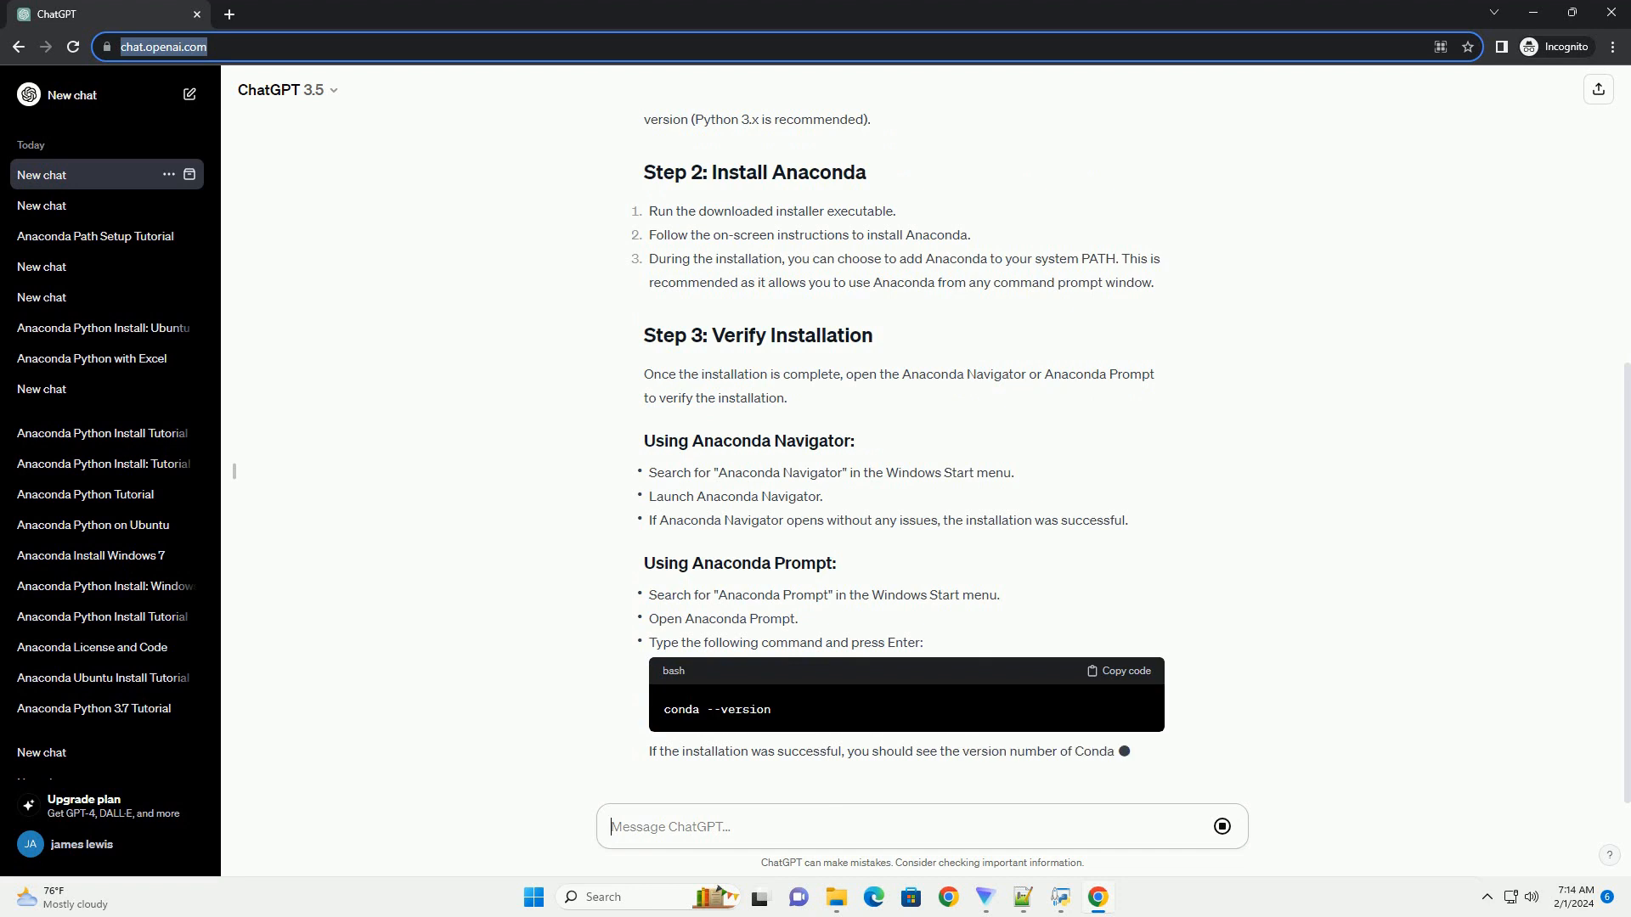
pyautogui.scroll(-3)
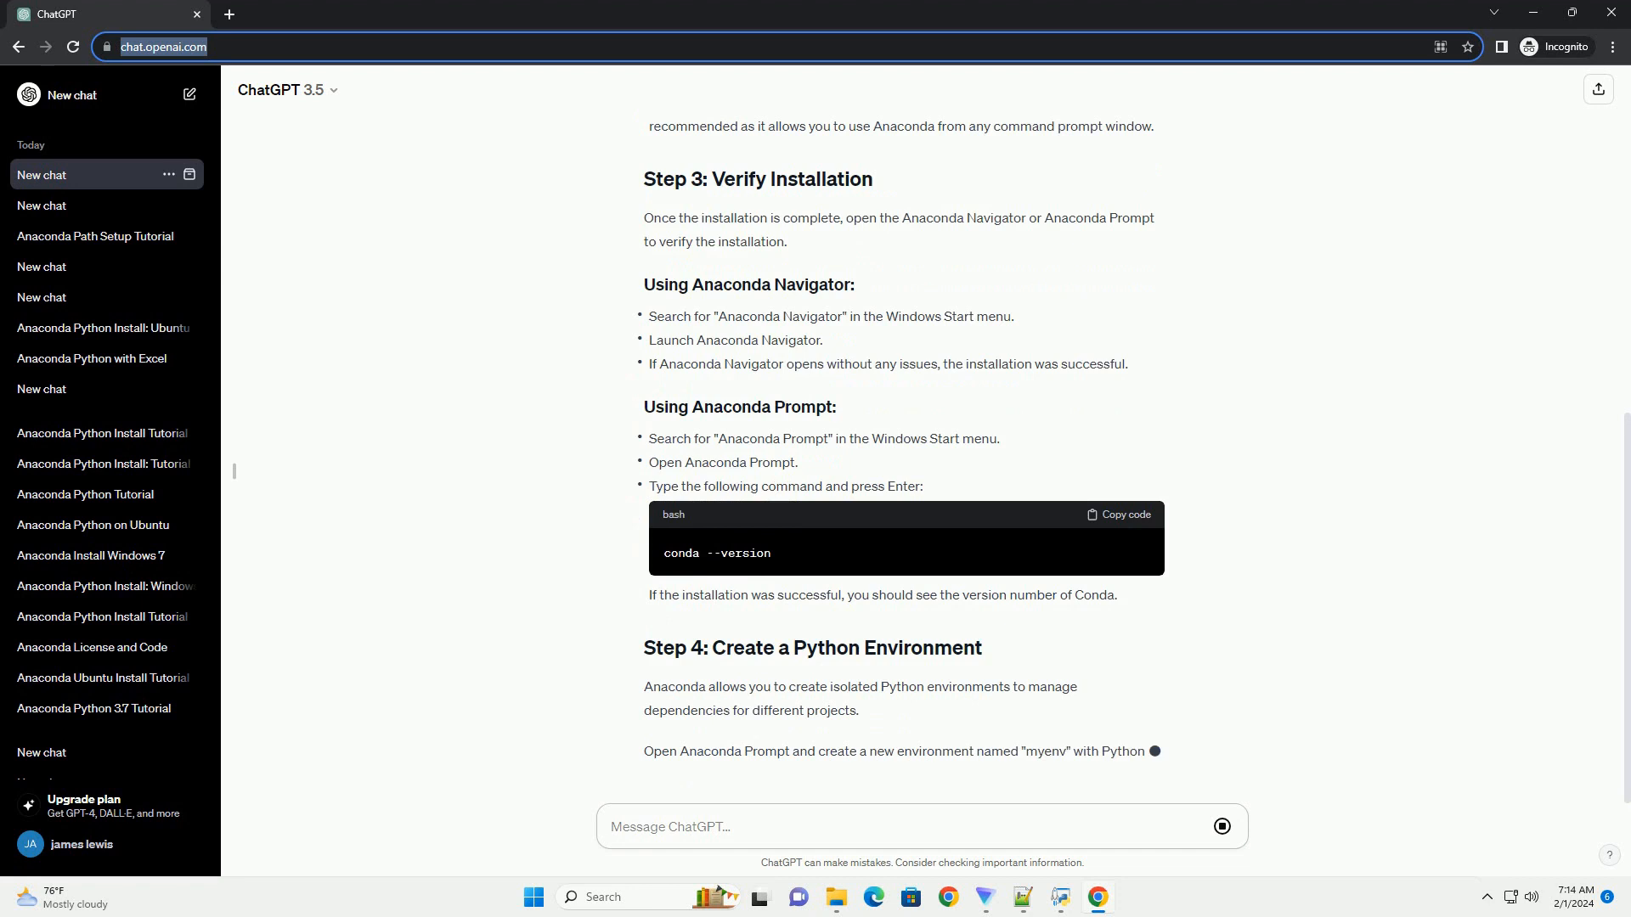
pyautogui.scroll(-3)
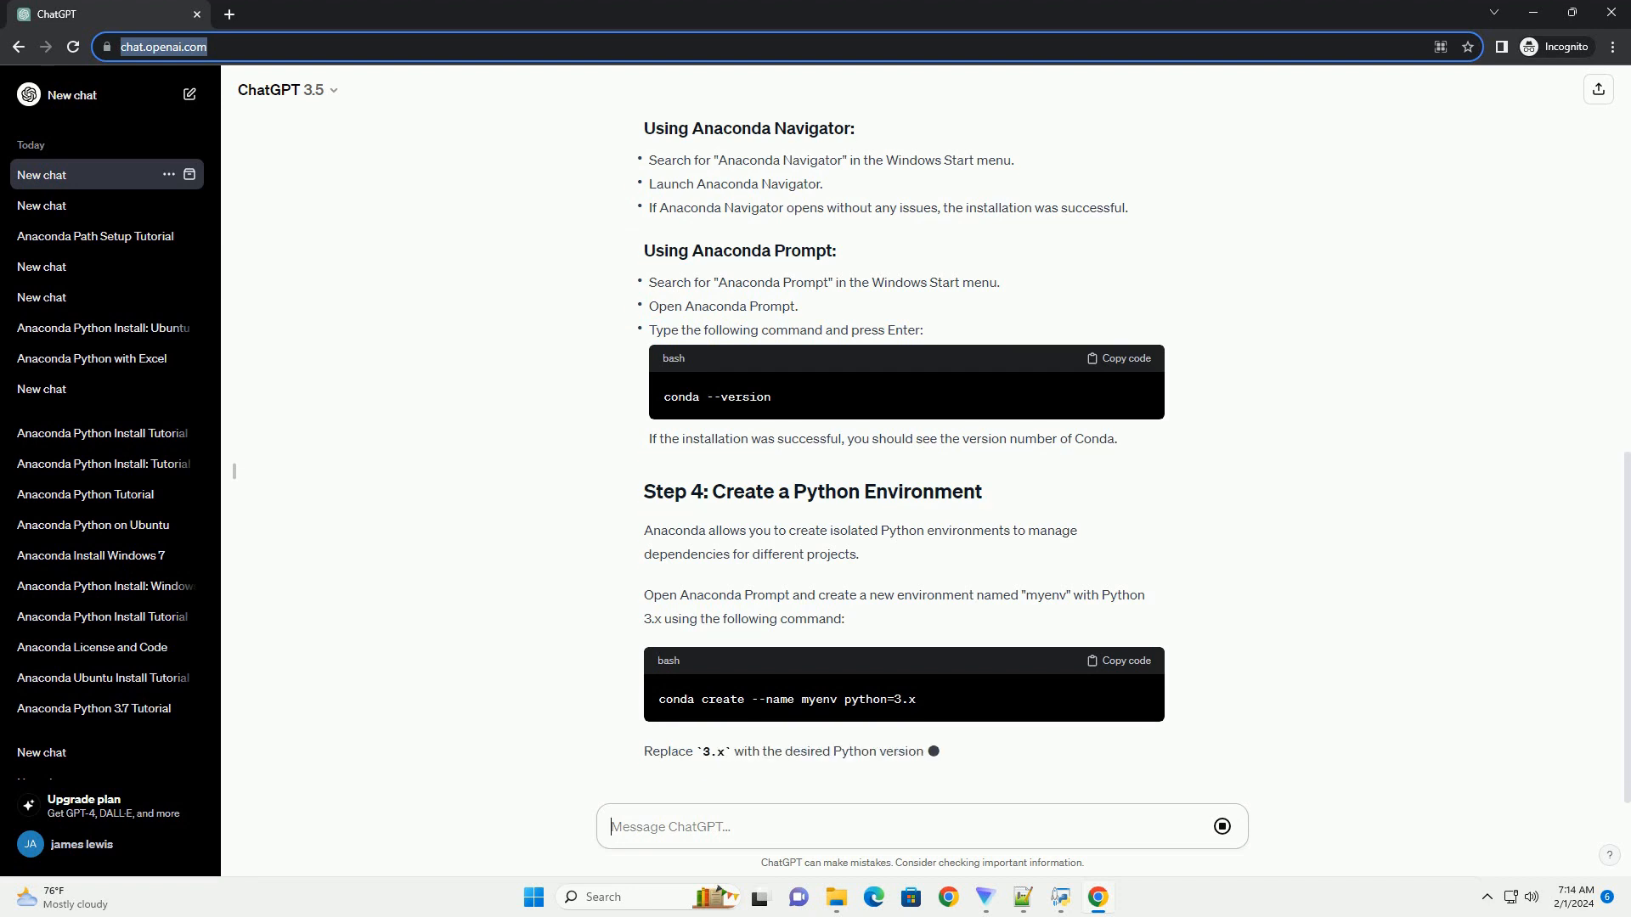
pyautogui.scroll(-3)
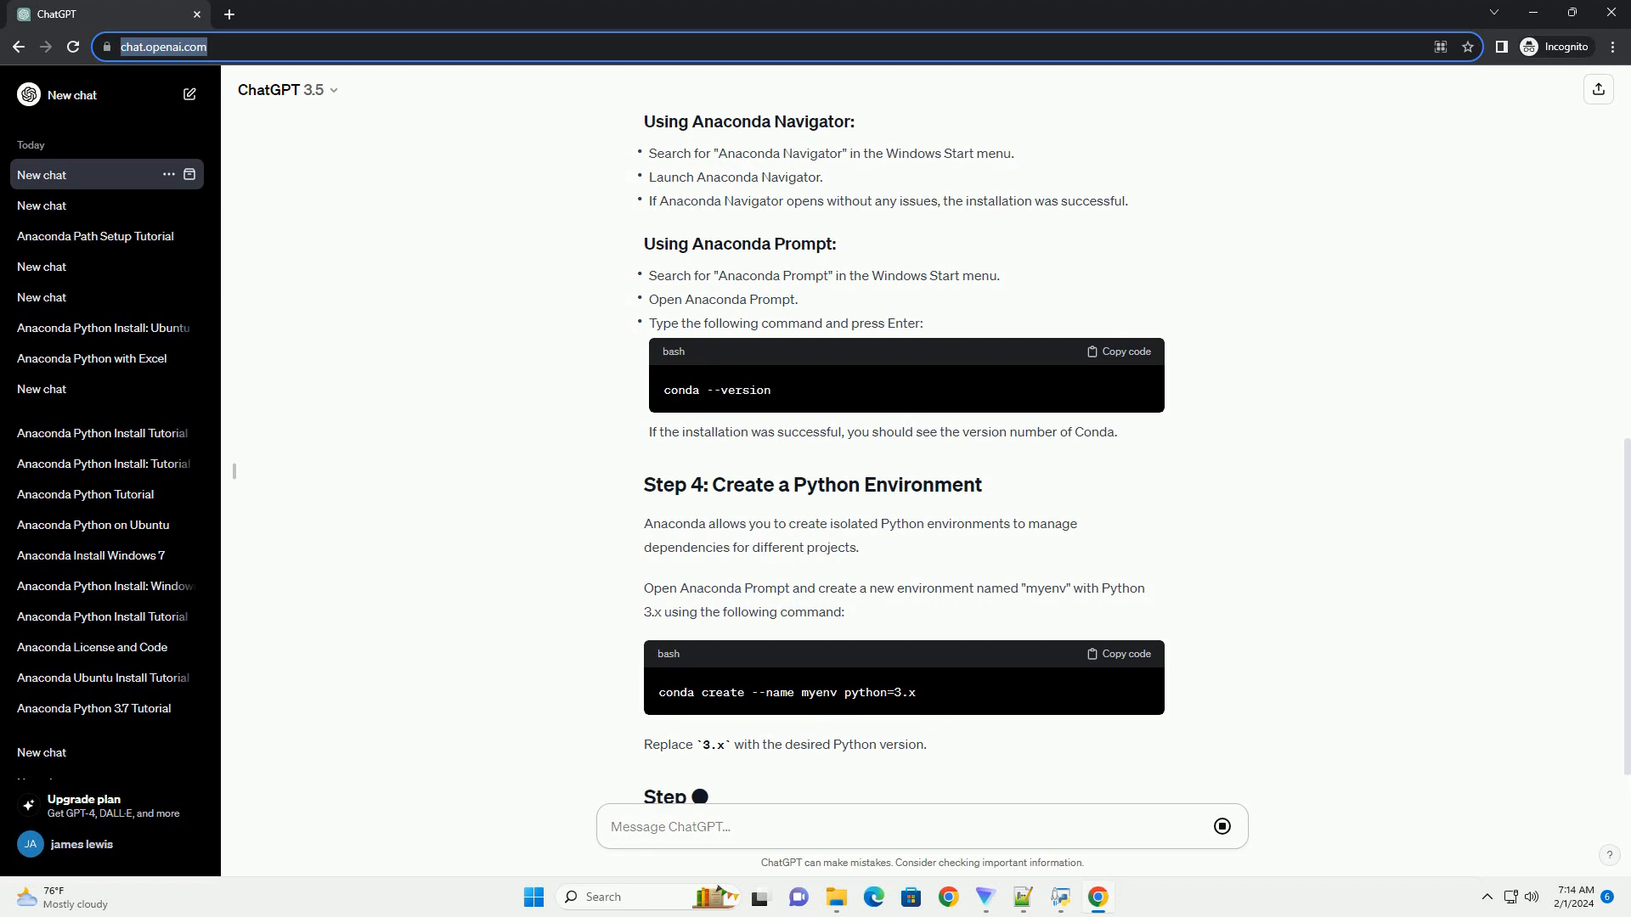
pyautogui.scroll(-3)
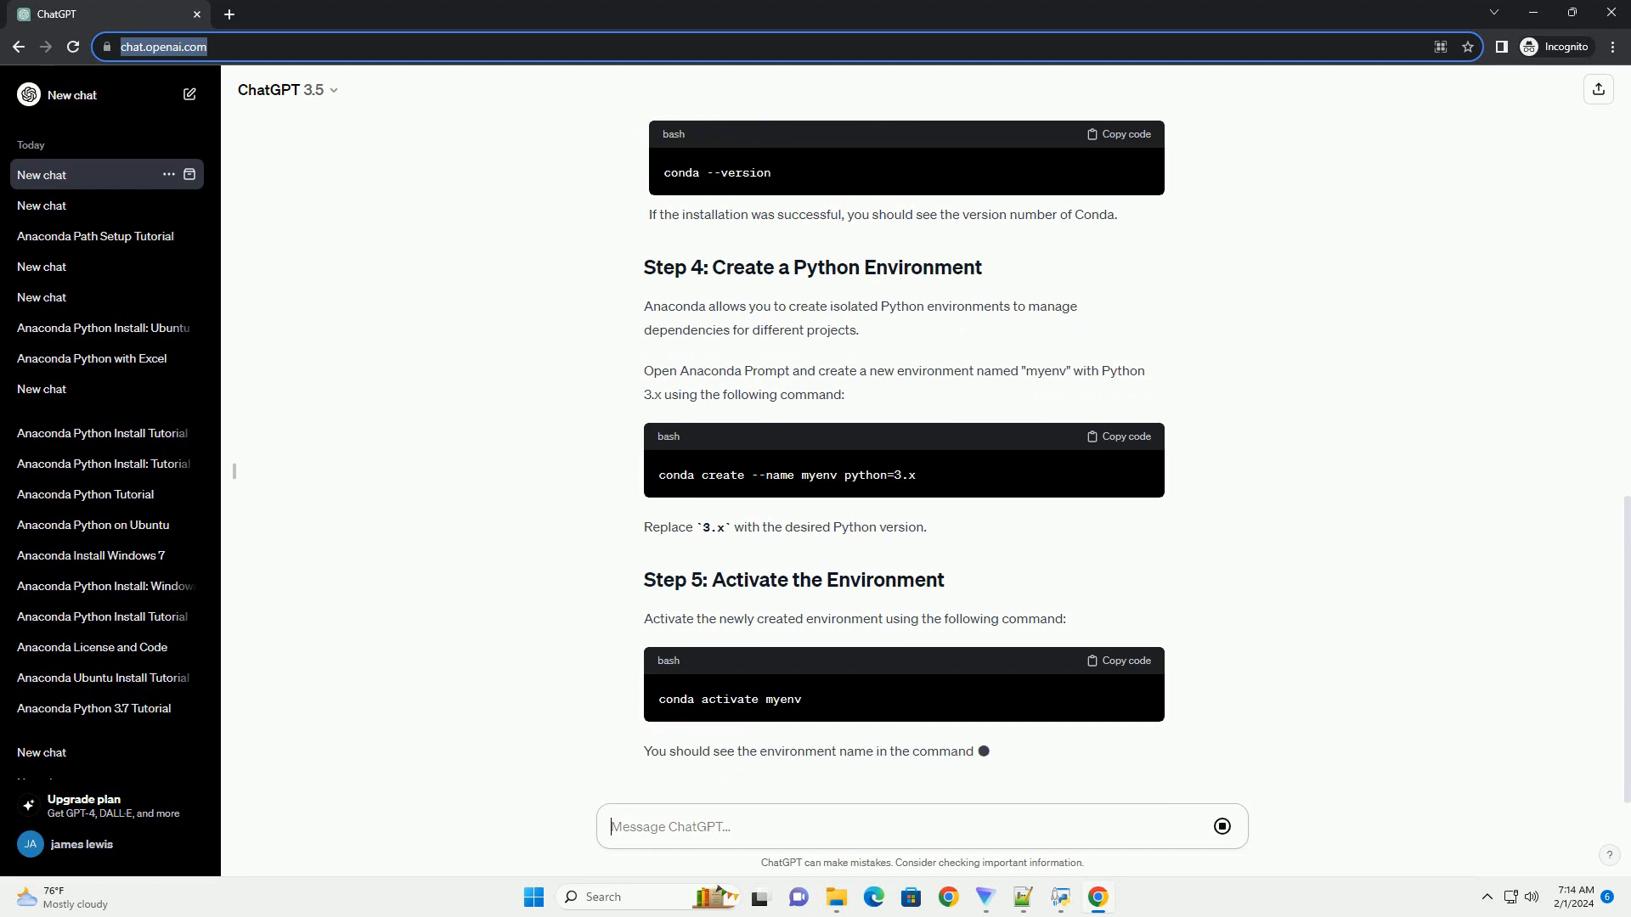
pyautogui.scroll(-3)
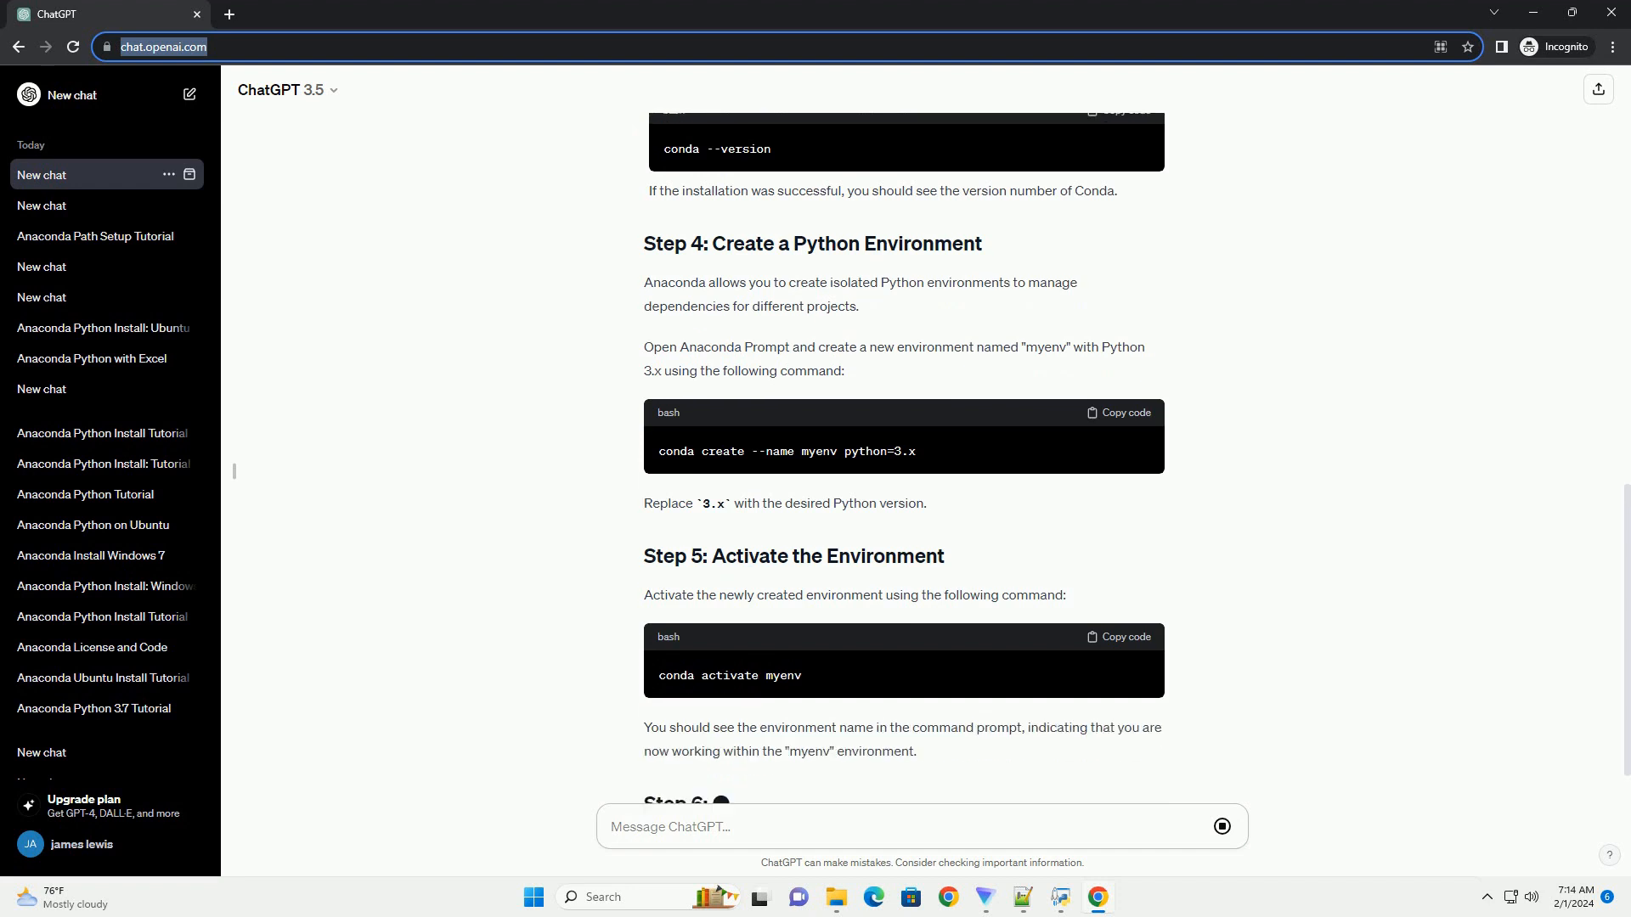
pyautogui.scroll(-3)
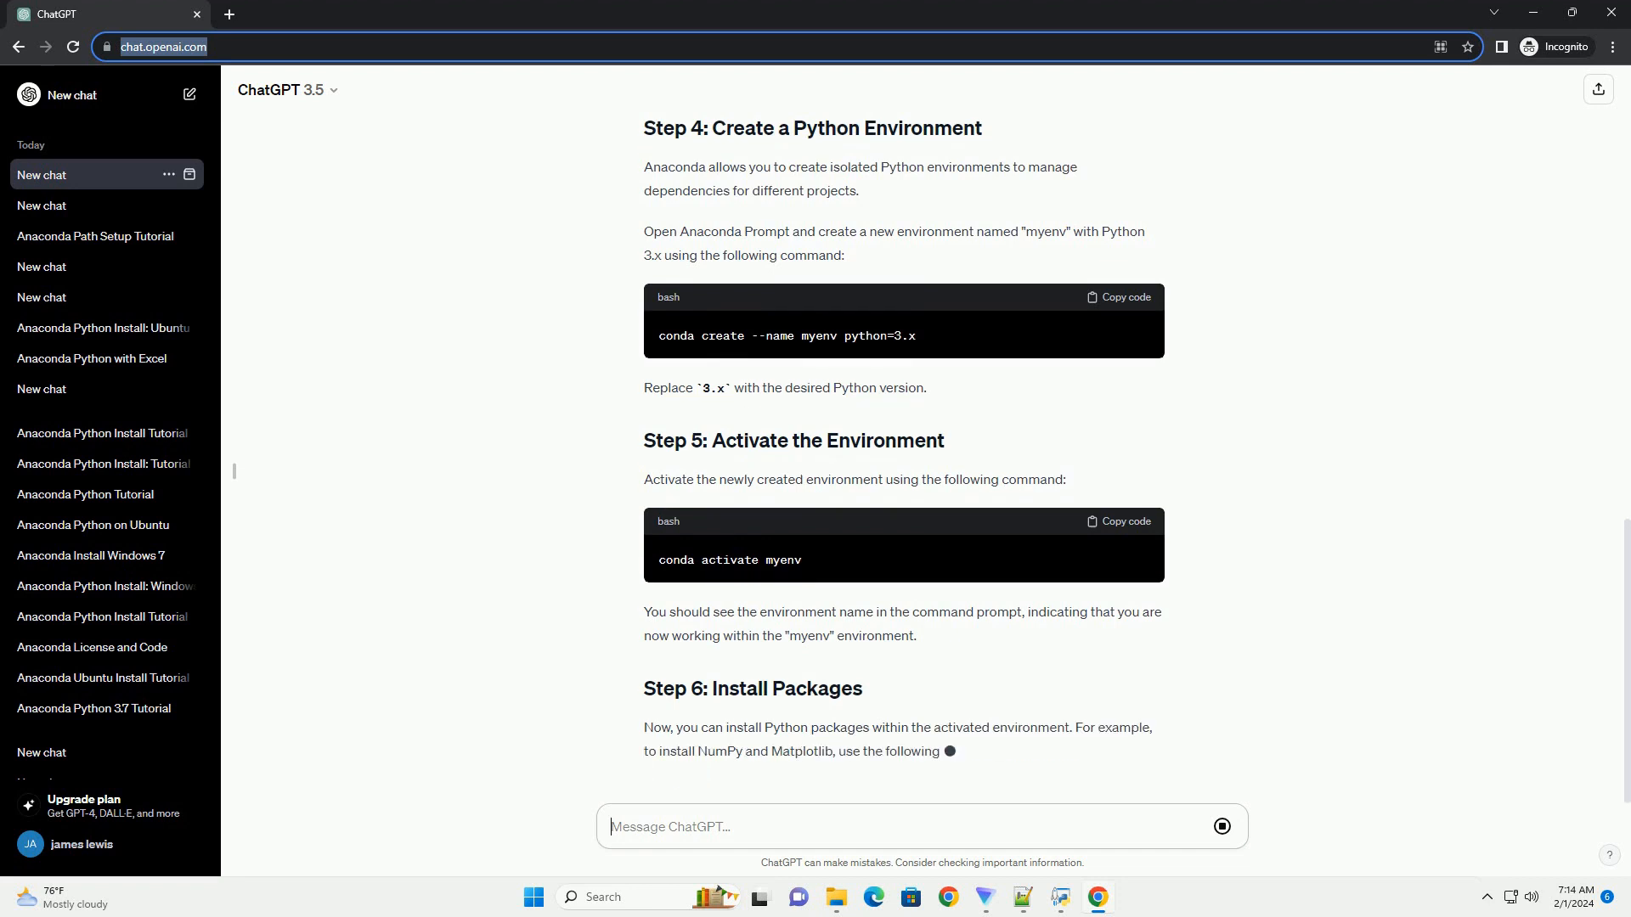
pyautogui.scroll(-3)
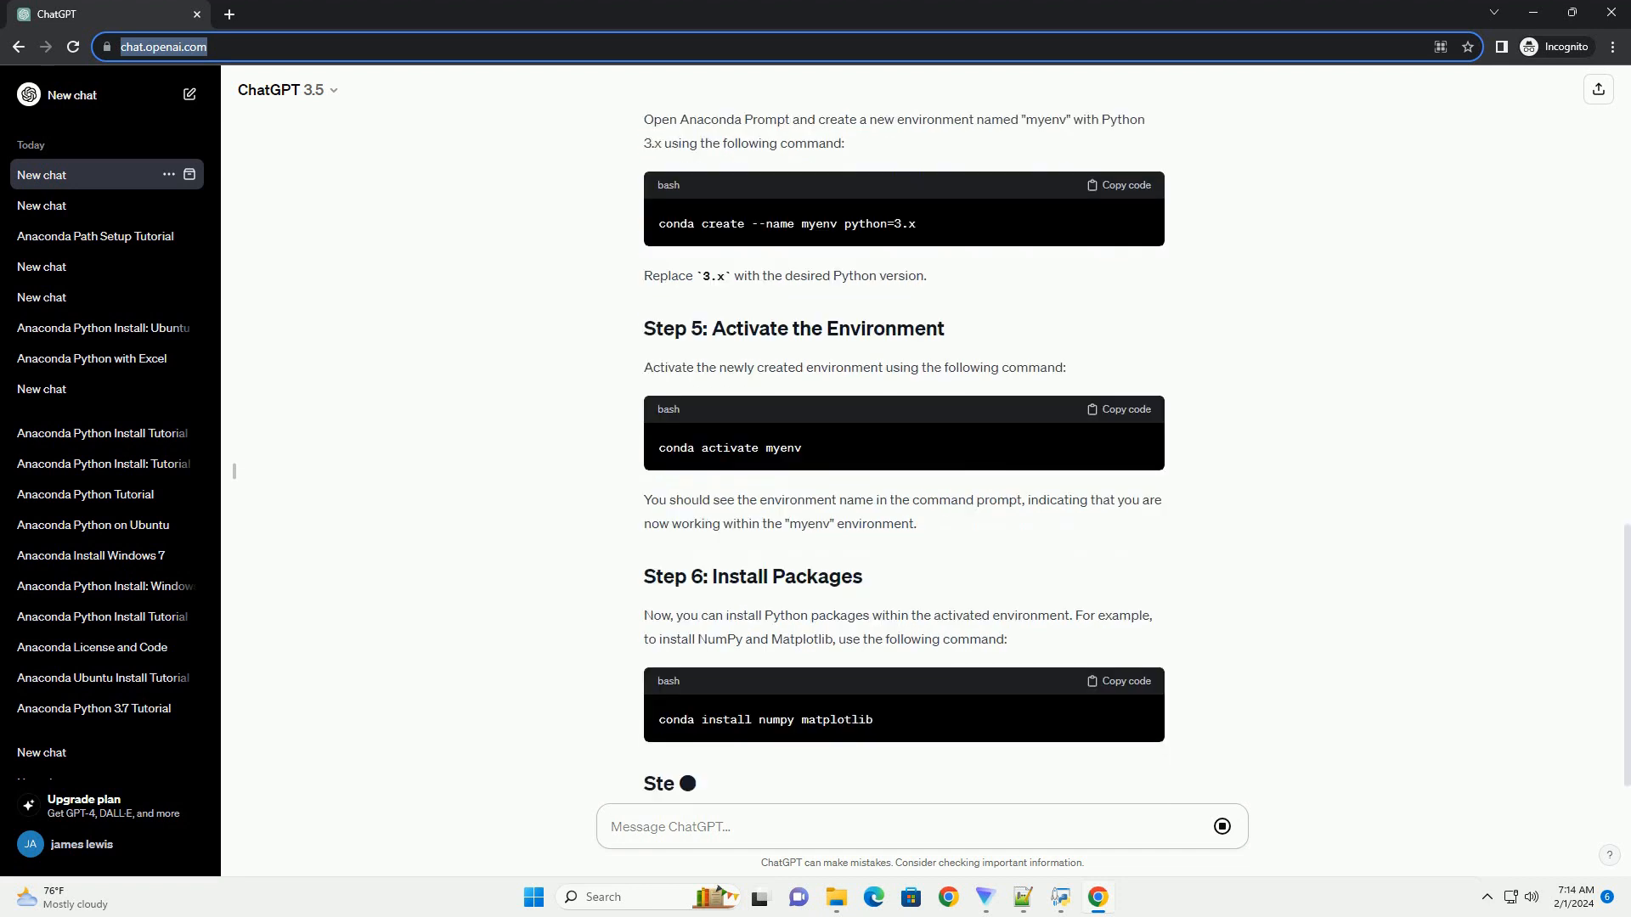